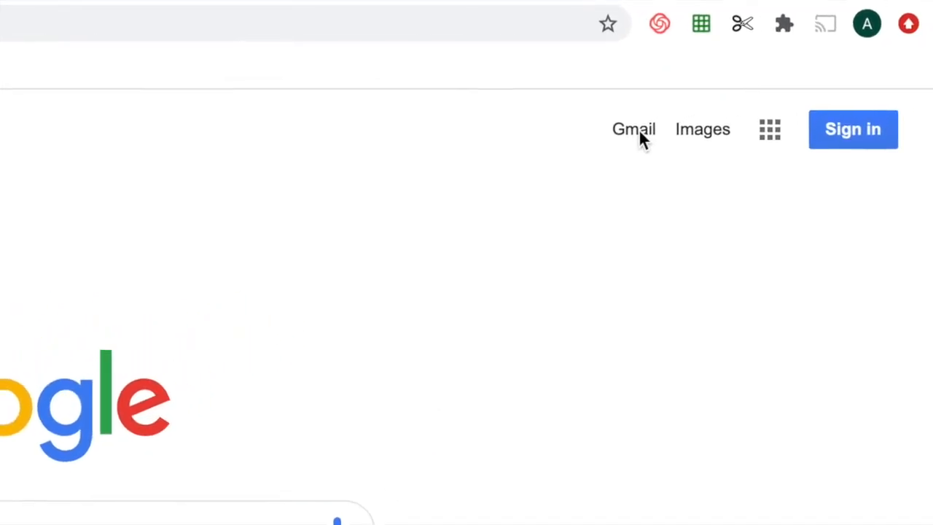
Step: Go to the Gmail welcome page from the Google homepage link
{"action": "left_click", "coordinate": [633, 128]}
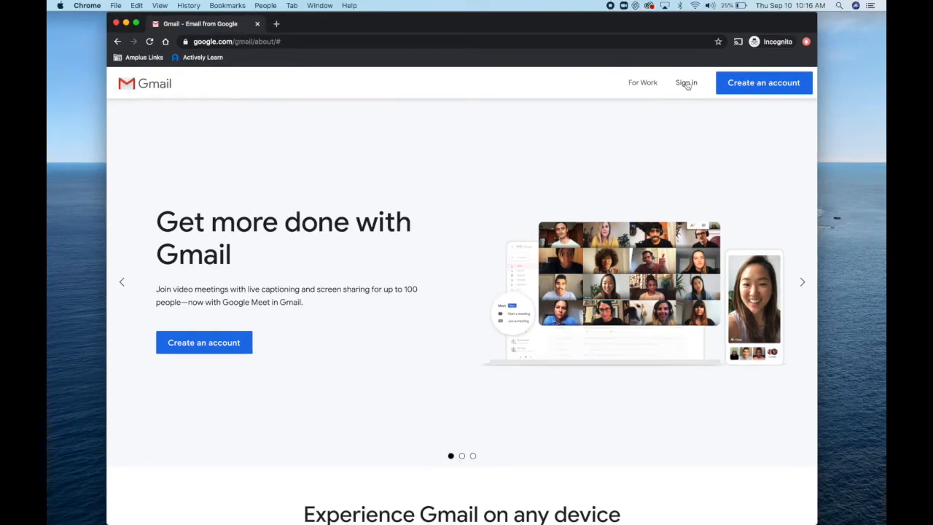
{"action": "left_click", "coordinate": [685, 82]}
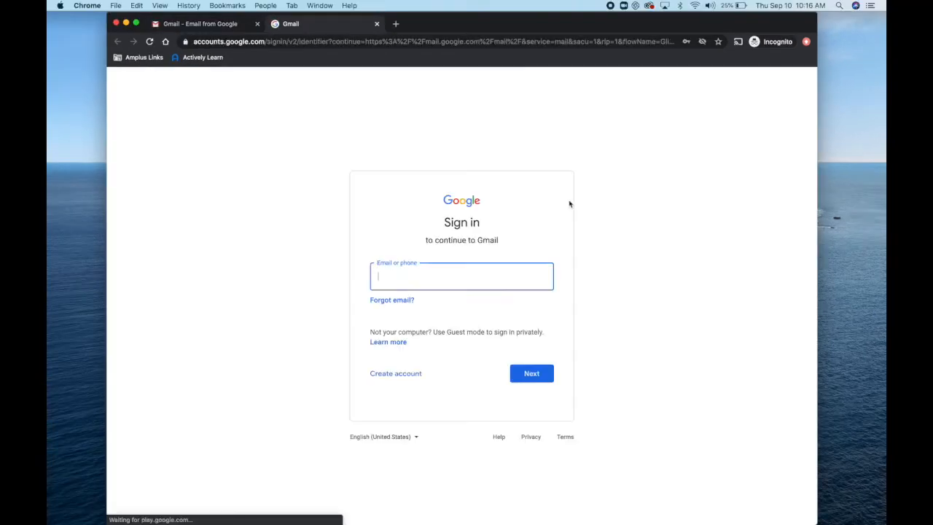
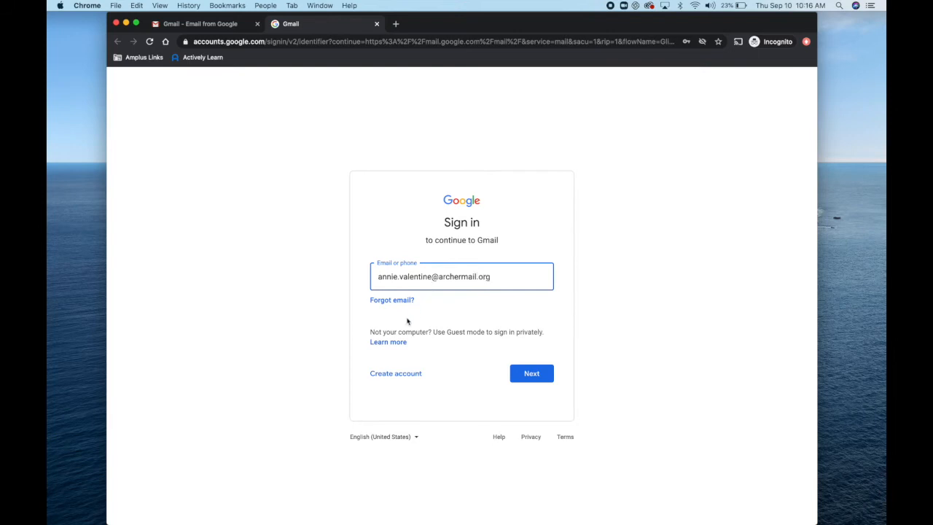
Step: Submit the email, then enter and submit the temporary password to reach the welcome terms
{"action": "left_click", "coordinate": [531, 374]}
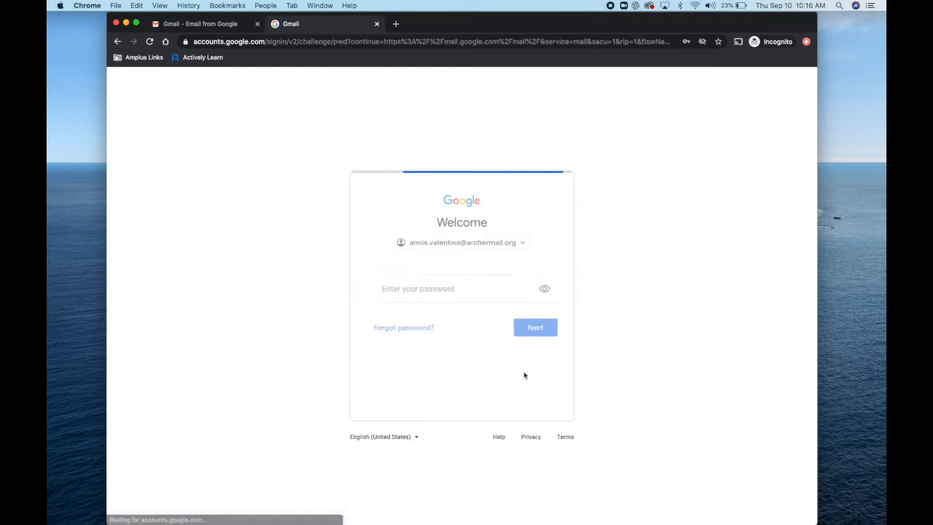
{"action": "type", "text": "••"}
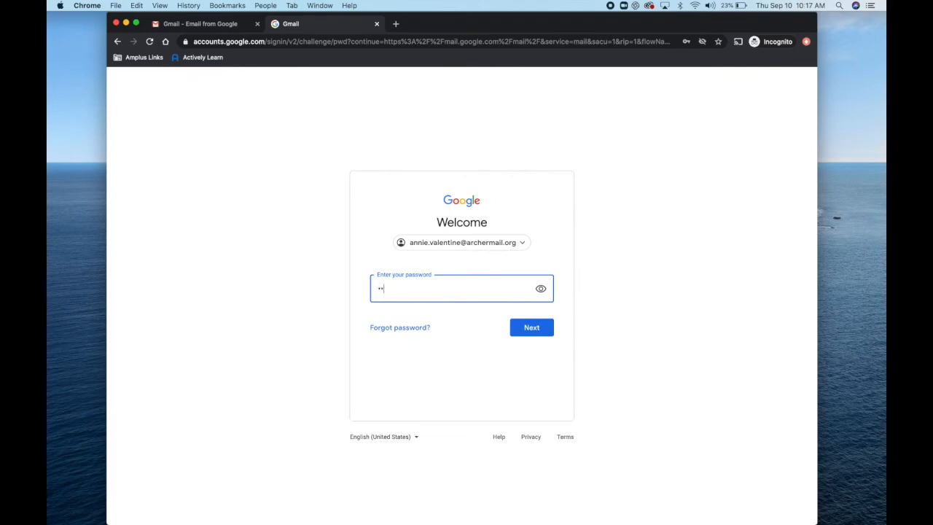
{"action": "type", "text": "password"}
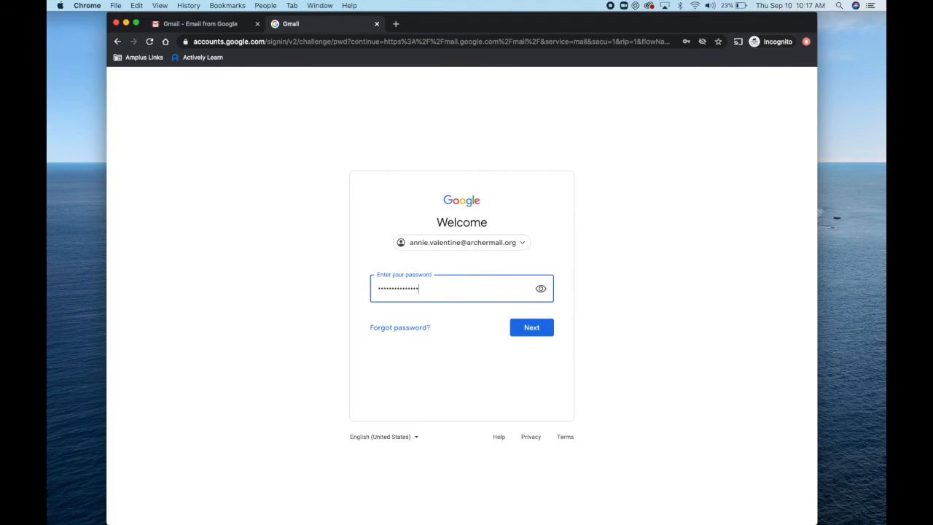
{"action": "left_click", "coordinate": [530, 327]}
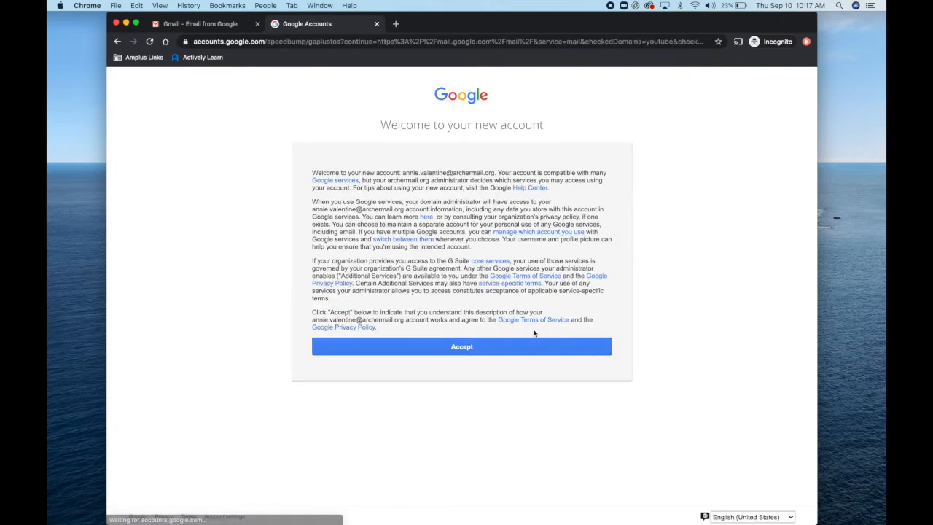
Step: Accept the account terms and set the new password, landing in the Gmail inbox
{"action": "left_click", "coordinate": [461, 347]}
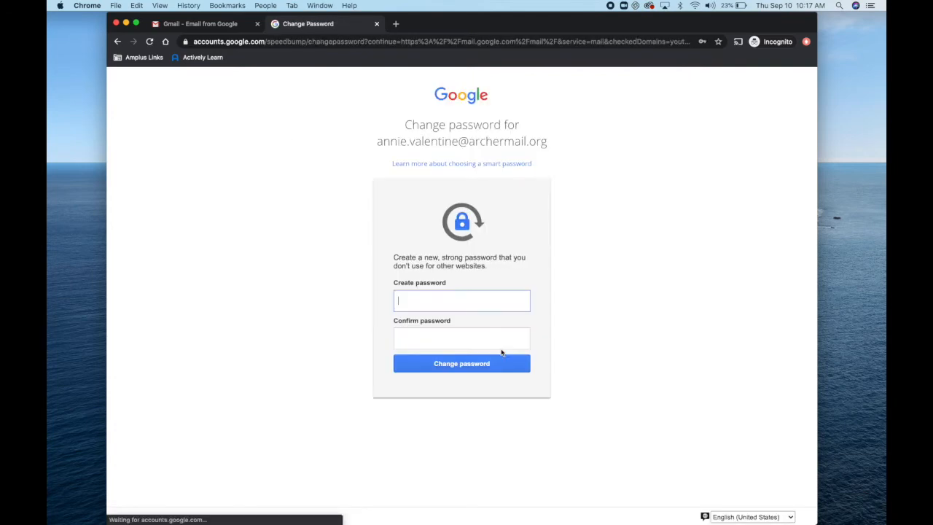
{"action": "mouse_move", "coordinate": [437, 300]}
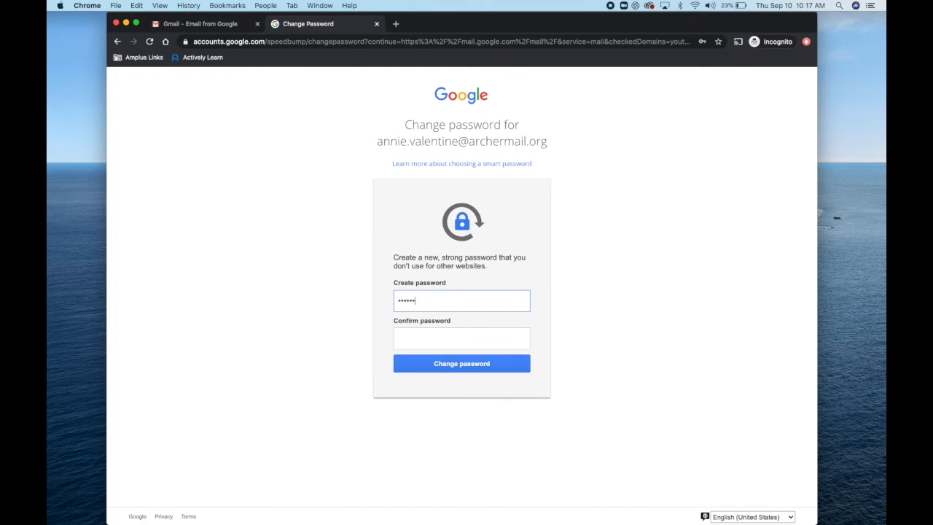
{"action": "left_click", "coordinate": [460, 338]}
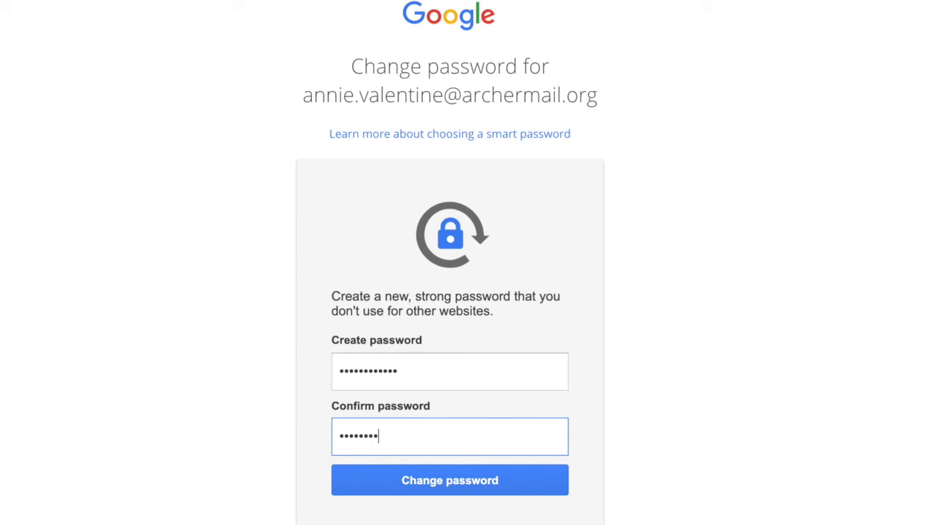
{"action": "left_click", "coordinate": [449, 480]}
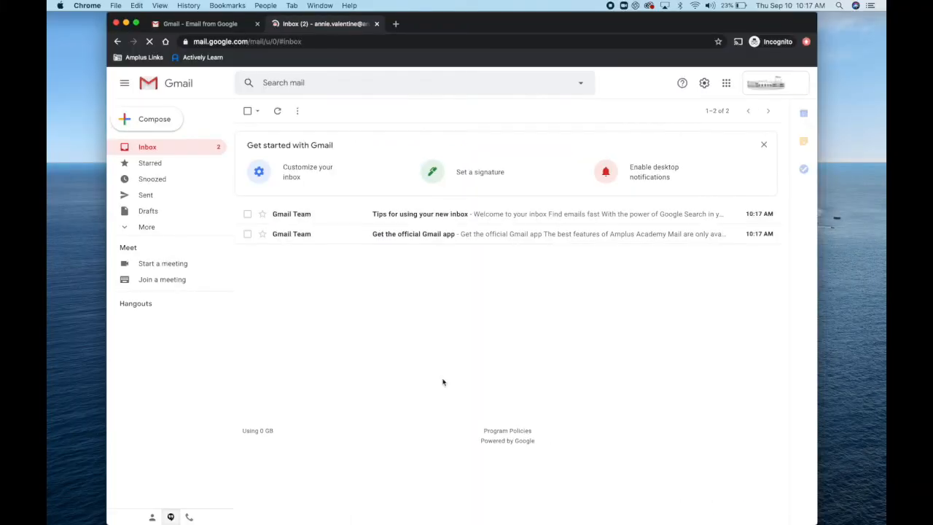